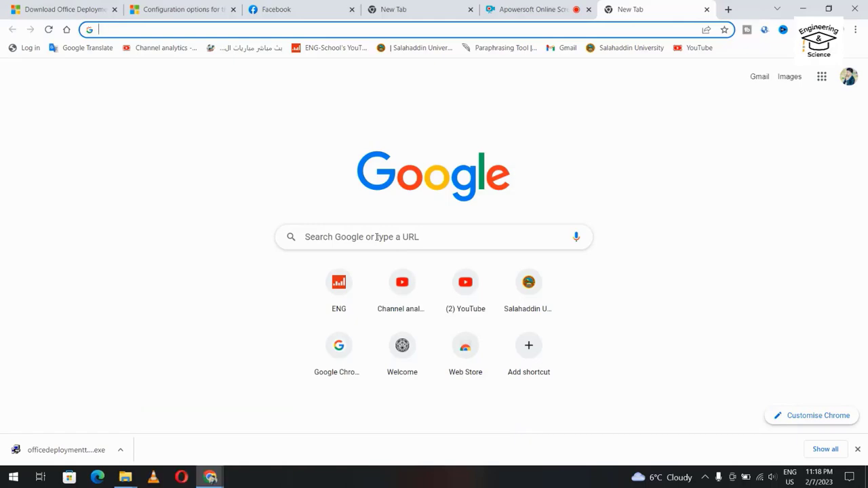
Step: Search 'office deployment tool' and reach Microsoft's Office Deployment Tool download page
text(office deployment tool)
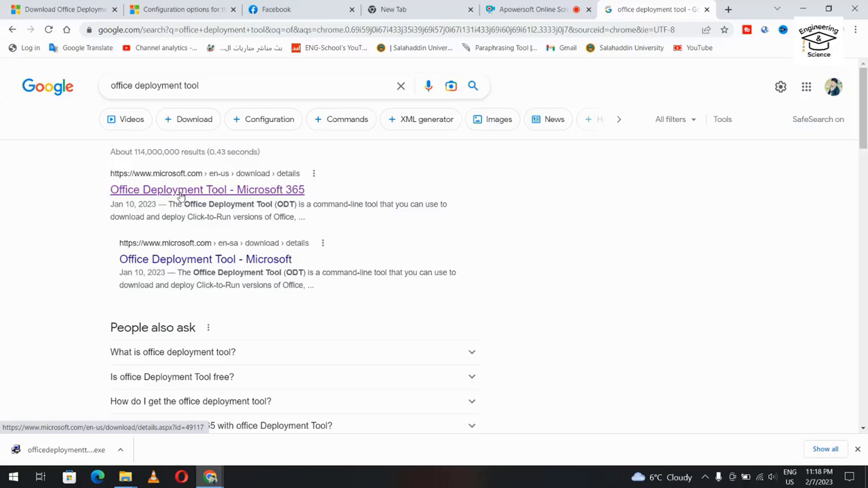
click(206, 190)
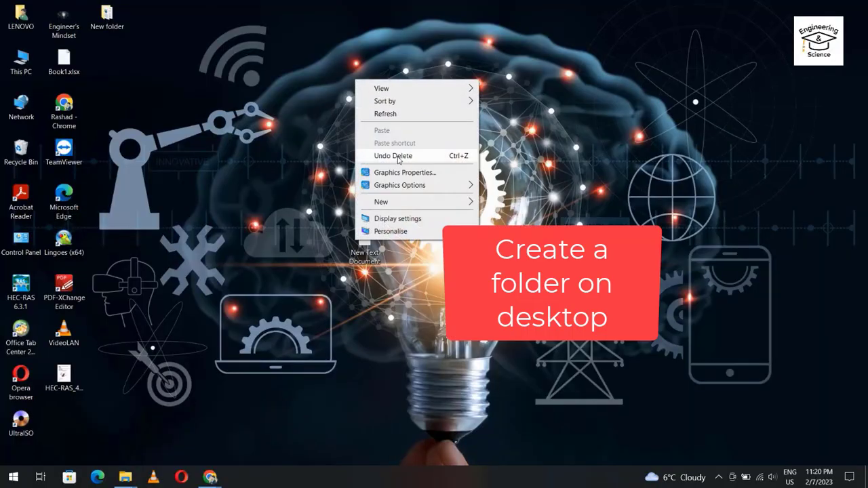
Step: Create a new desktop folder and start naming it 'Microsoft Office 2021'
click(380, 201)
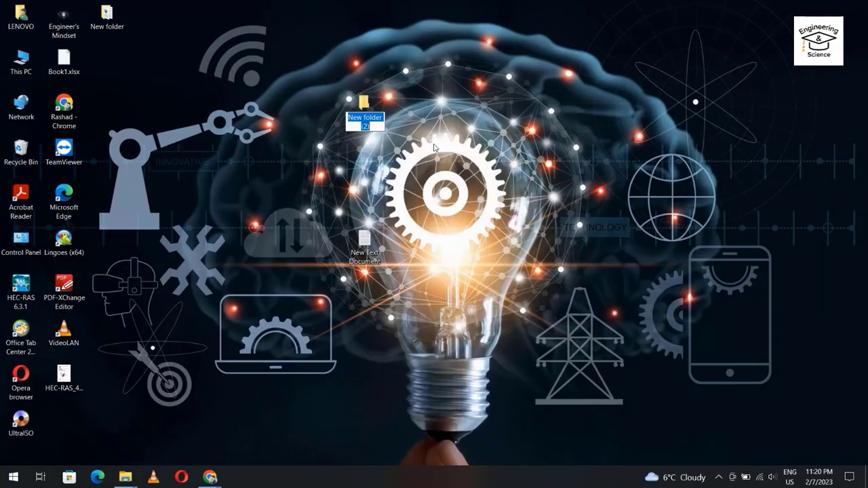
text(Micro)
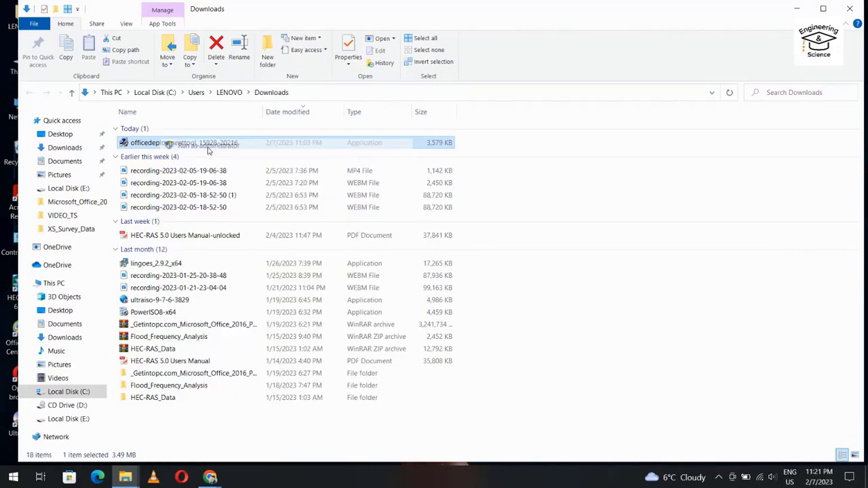
Step: Run officedeploymenttool.exe, accept the license and extract its files into the Microsoft Office 2021 folder
double_click(169, 142)
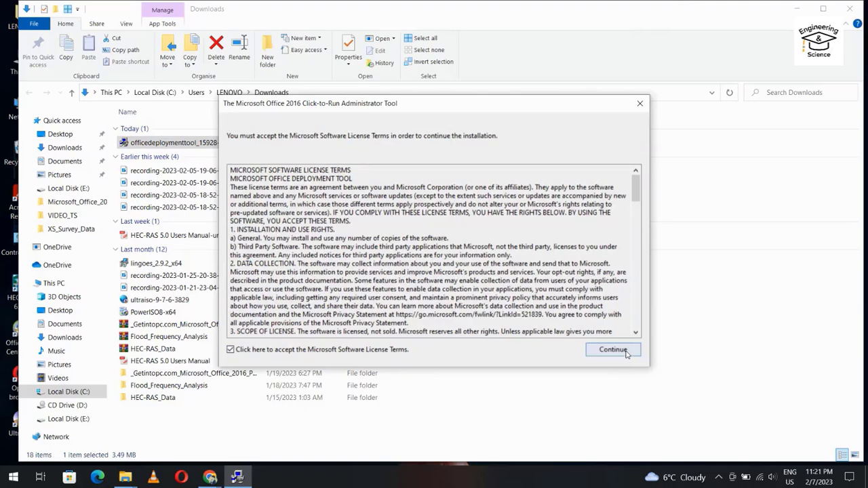
click(614, 350)
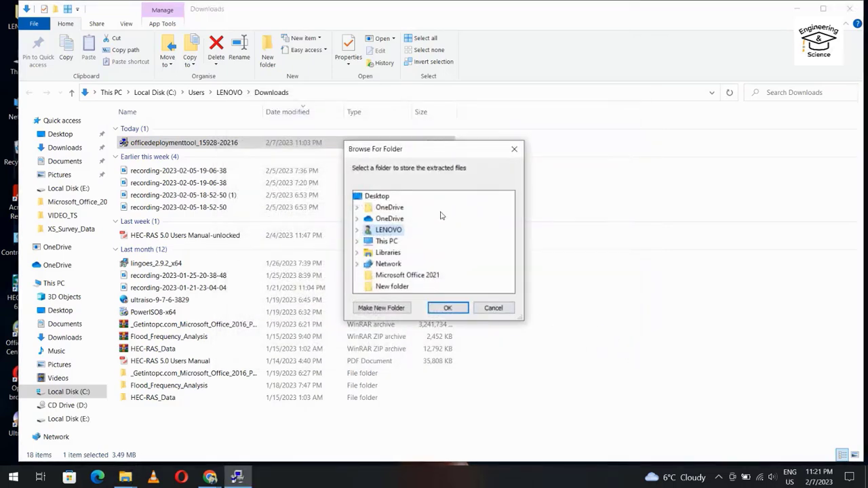
click(407, 274)
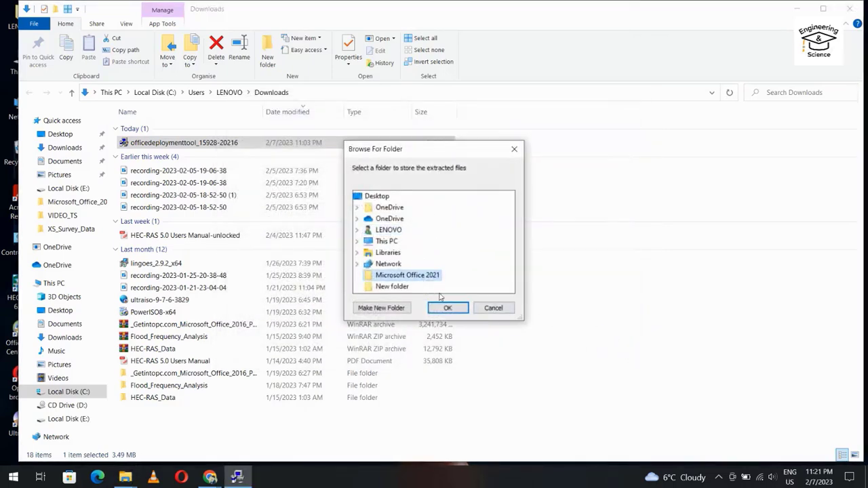
click(448, 308)
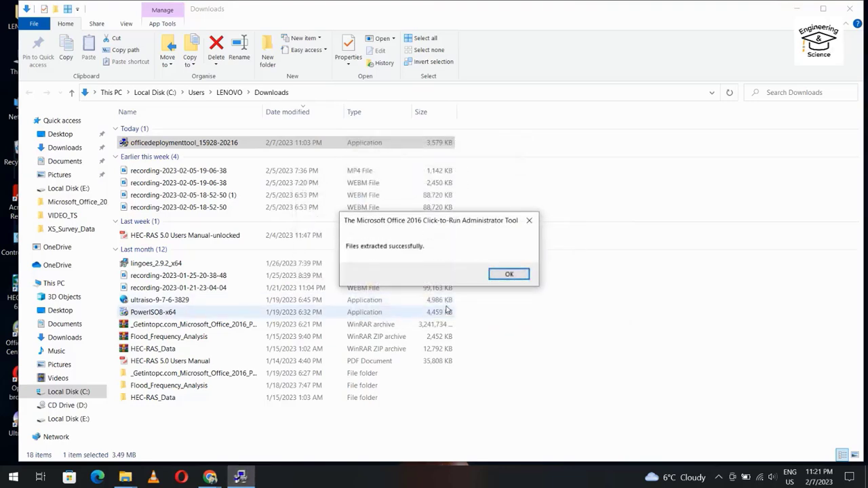
click(509, 274)
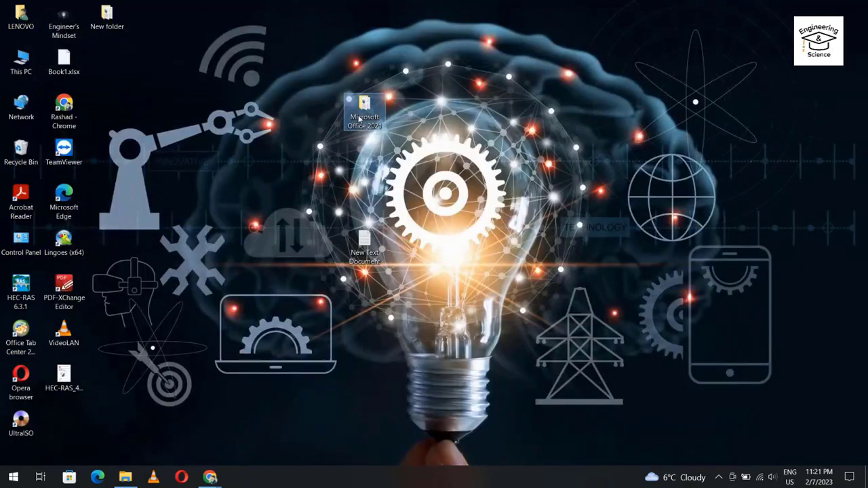
Step: Delete the three unneeded configuration XML files, keeping configuration-Office2021Enterprise and setup
double_click(364, 109)
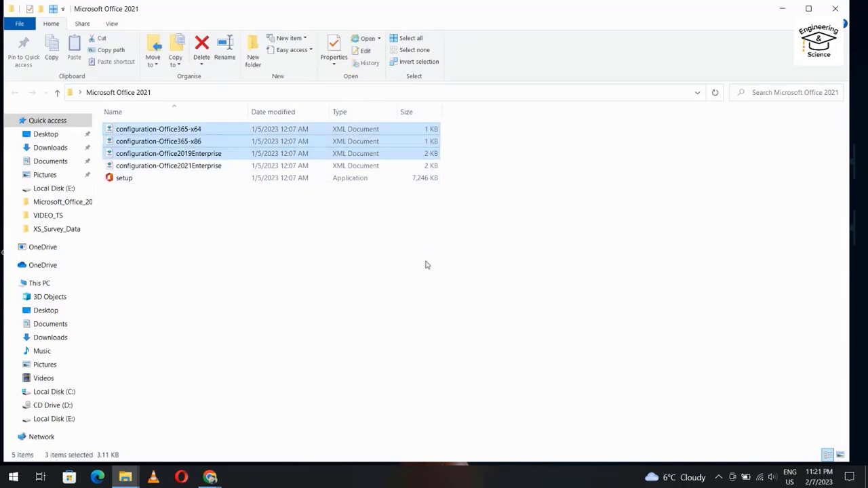
mouse_move(458, 333)
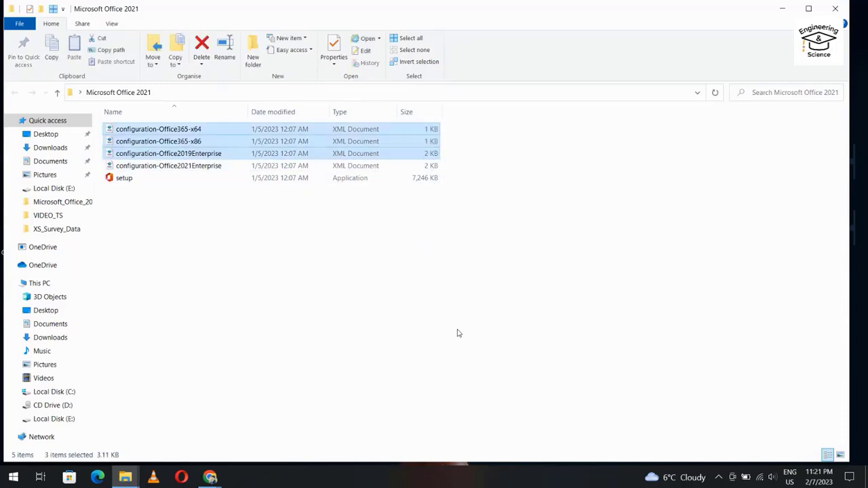
click(201, 47)
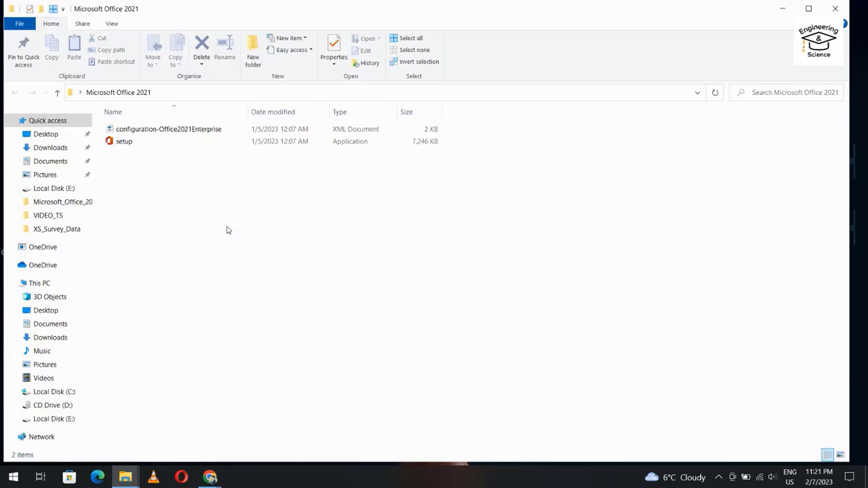
right_click(228, 230)
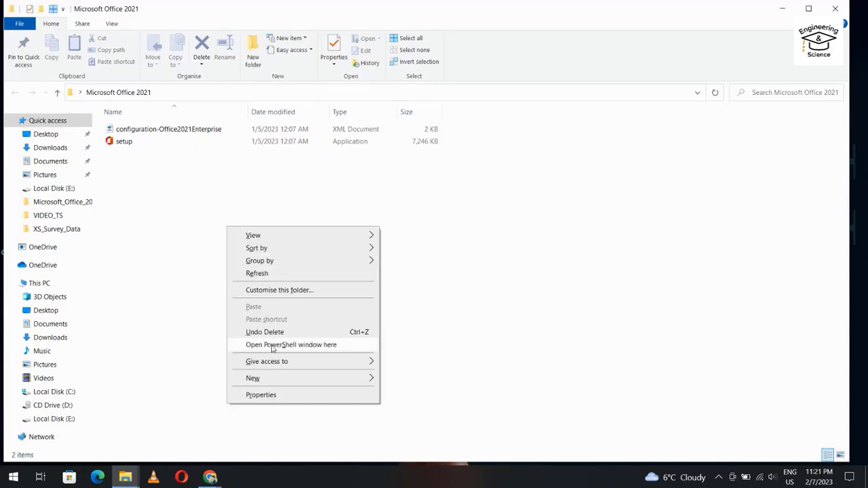
mouse_move(302, 348)
text(.\setup.exe /configure .\configuration-Office2021Enterprise.xml)
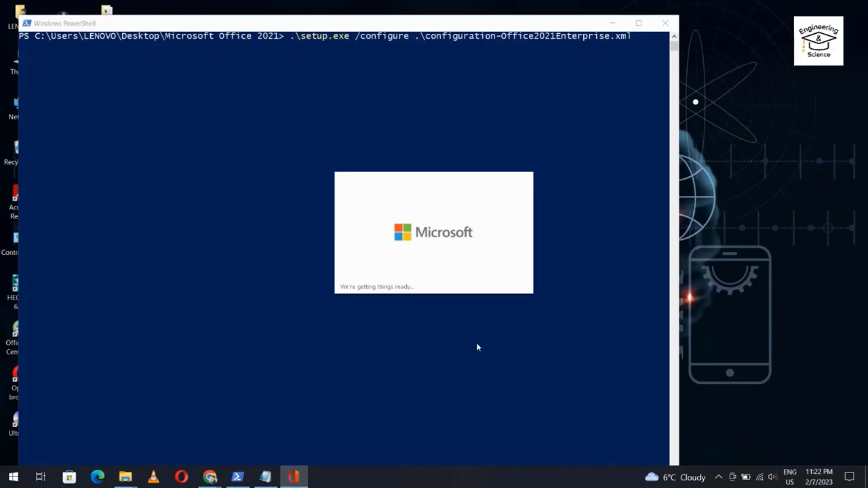
mouse_move(481, 329)
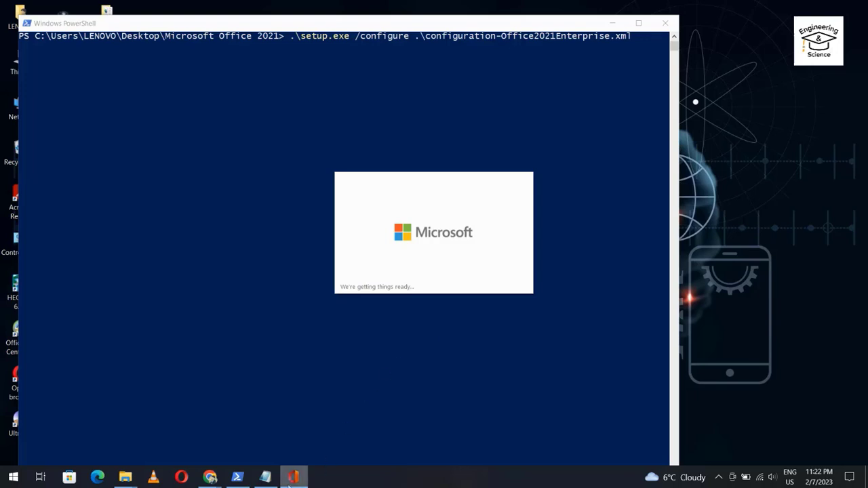
mouse_move(209, 478)
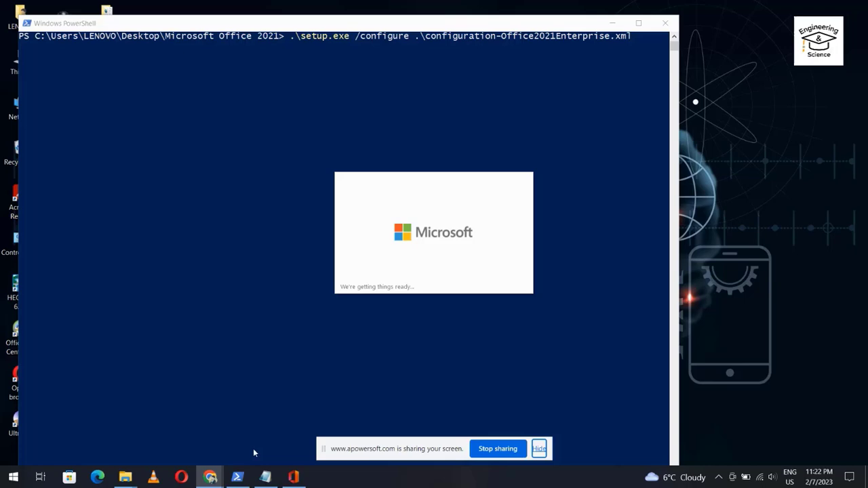
mouse_move(326, 453)
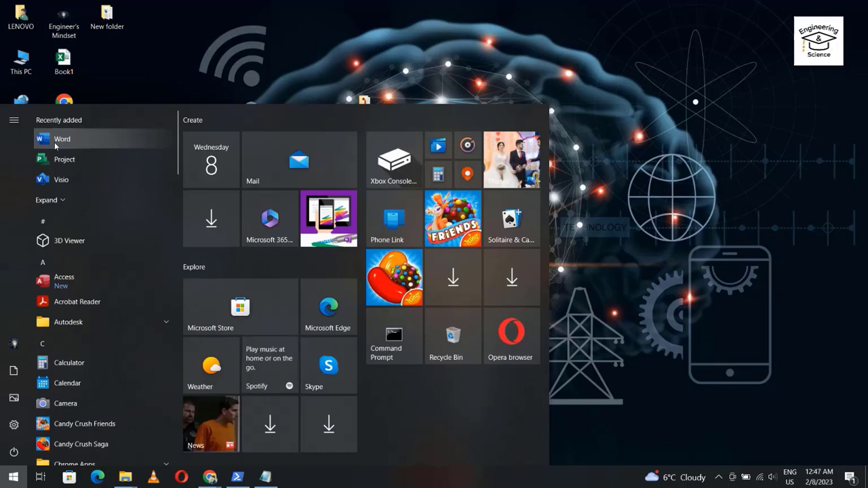
Step: Launch Word and start a blank document
click(63, 138)
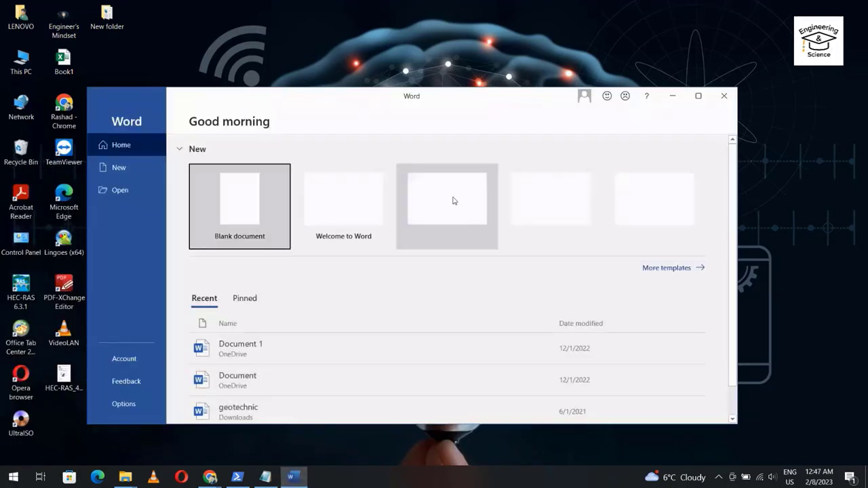
click(239, 206)
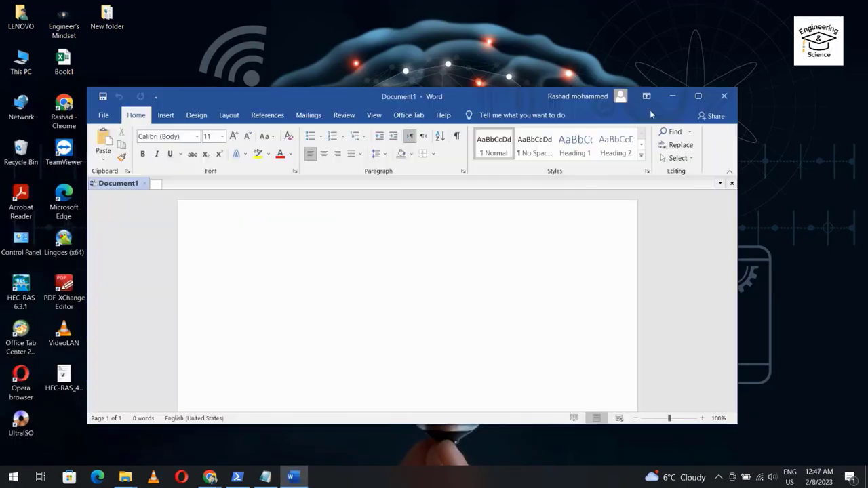
Step: Search the installed apps for 'excel' and launch Excel with a blank workbook
click(697, 95)
text(ex)
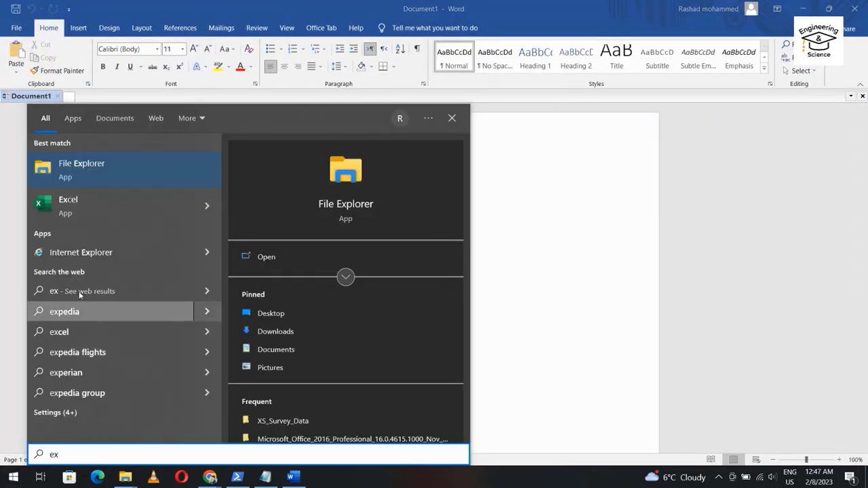
click(68, 206)
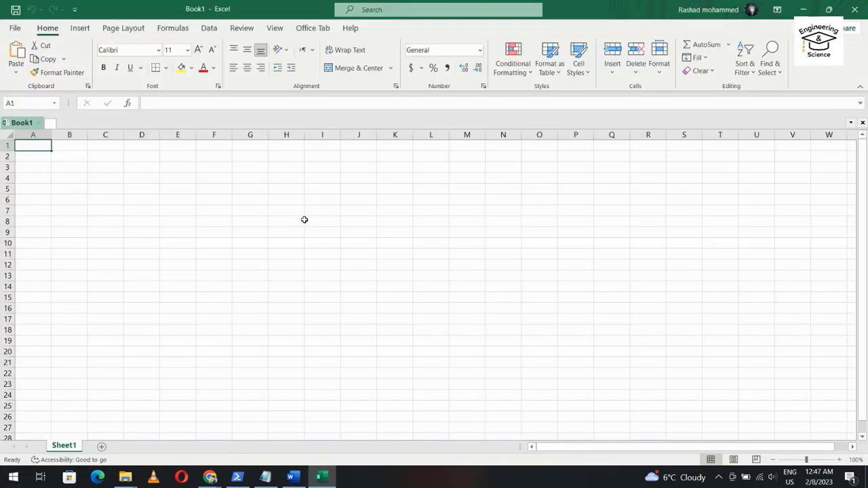